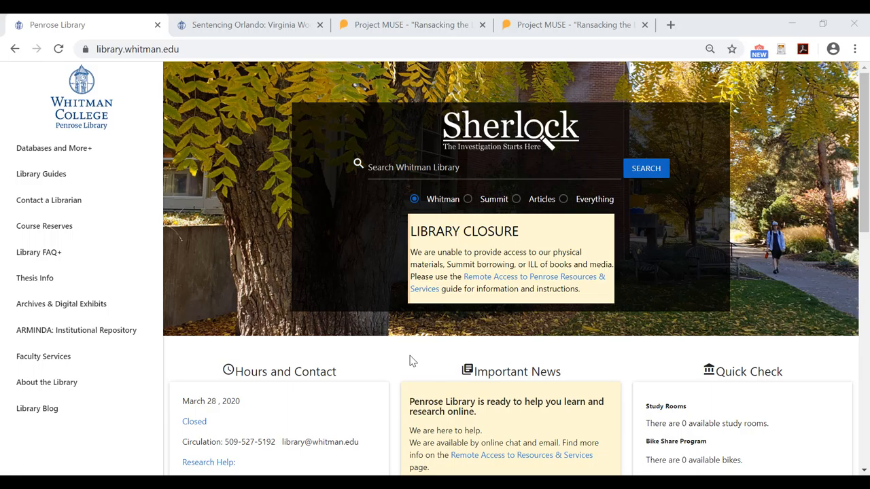
# Start a live chat with a librarian from the homepage, then close the chat window.
pyautogui.scroll(-3)
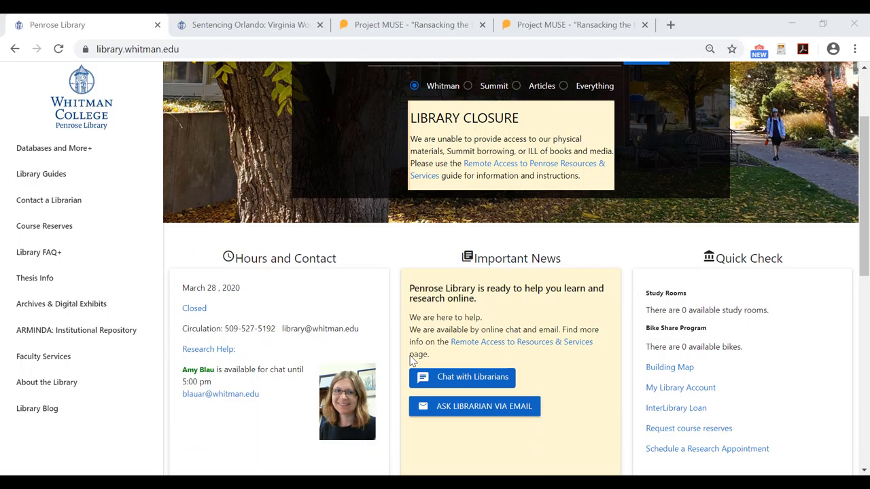
pyautogui.moveTo(405, 342)
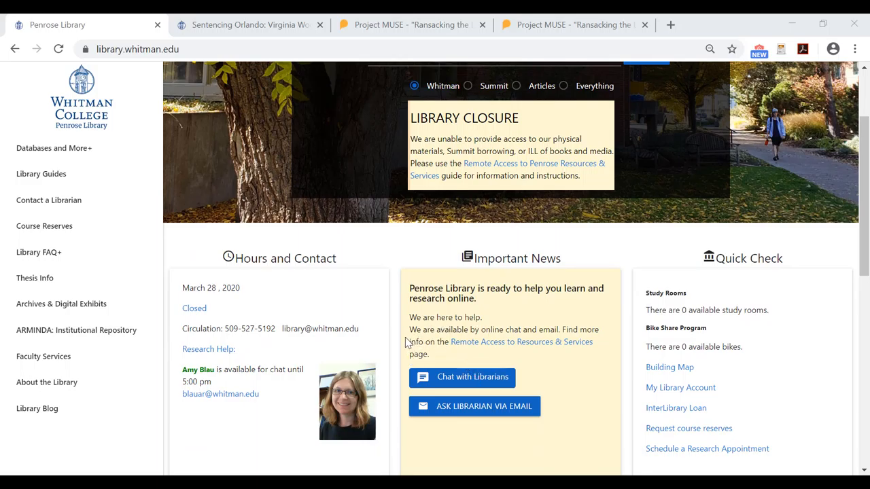
pyautogui.moveTo(441, 383)
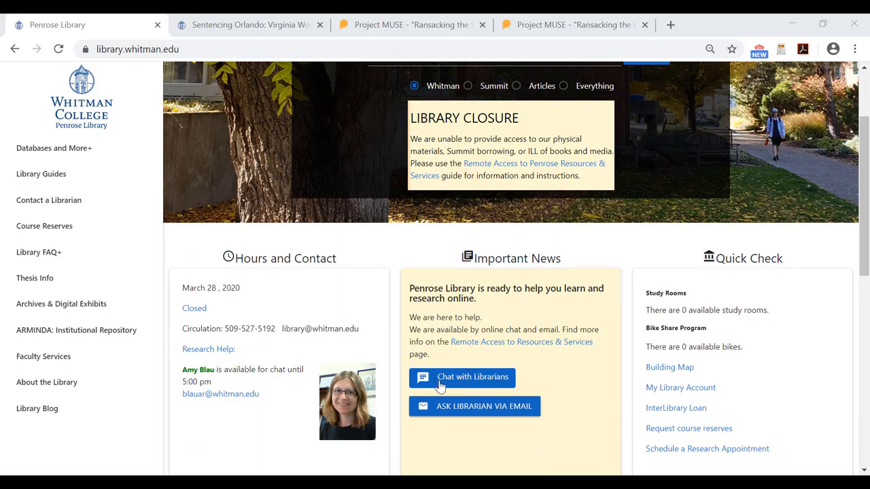
pyautogui.click(462, 378)
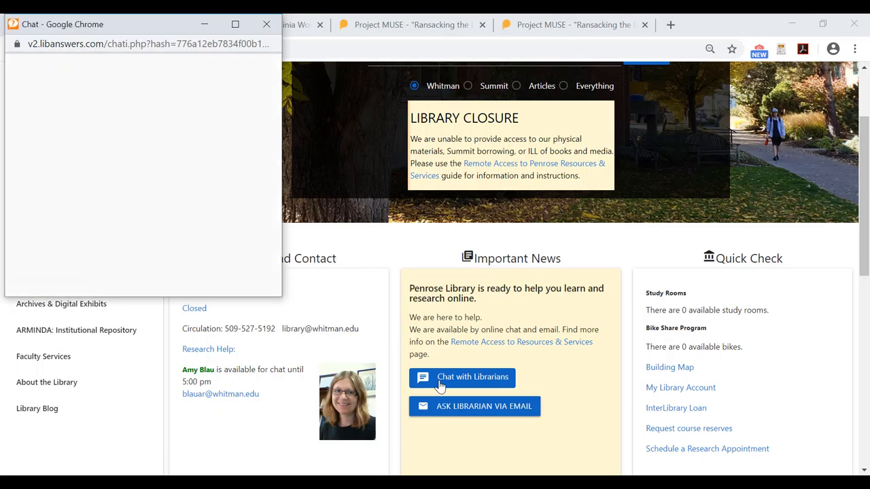
pyautogui.click(462, 378)
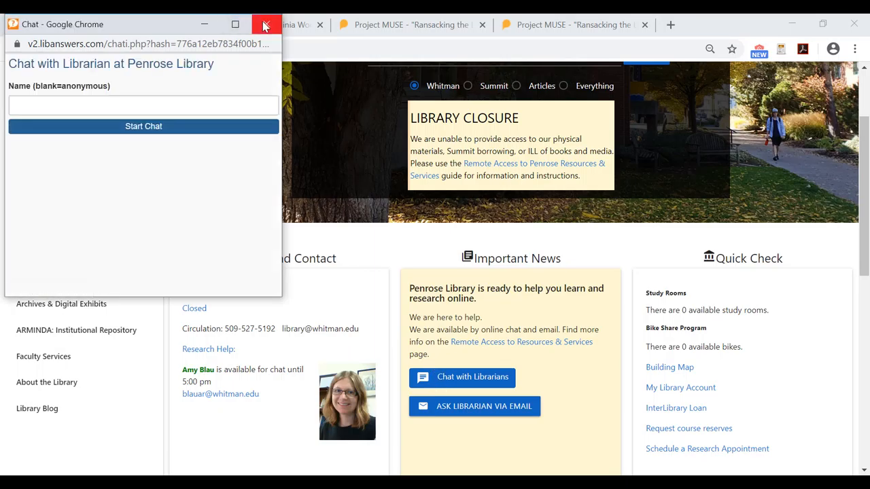
pyautogui.click(267, 24)
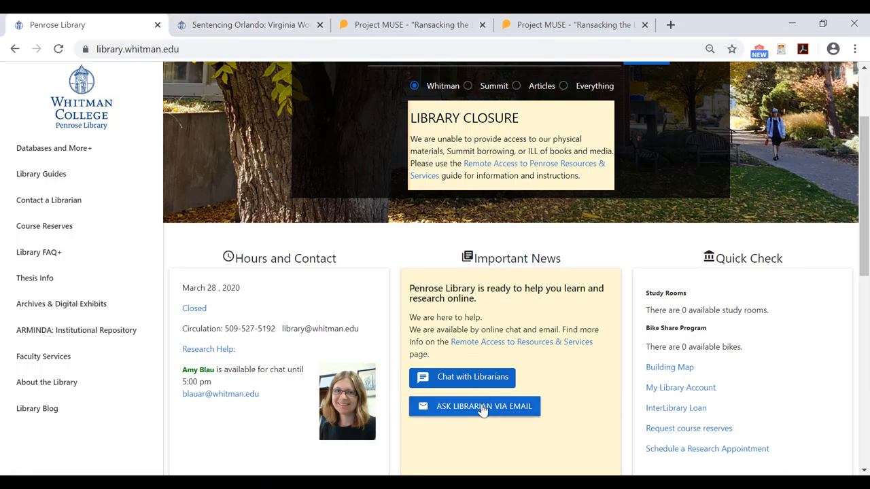
pyautogui.moveTo(492, 432)
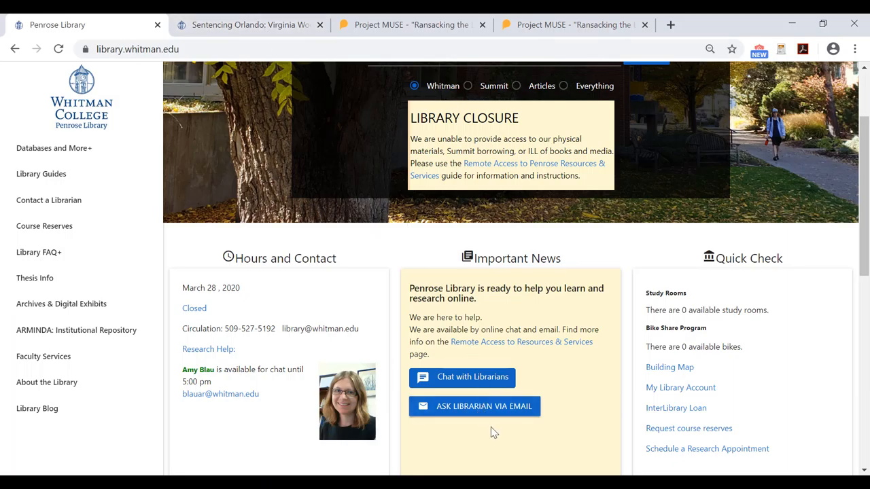
pyautogui.moveTo(425, 378)
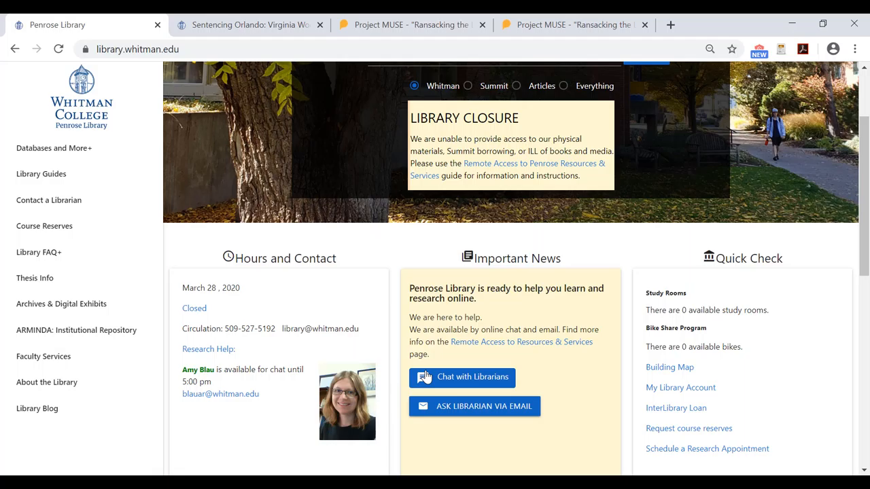
pyautogui.moveTo(427, 313)
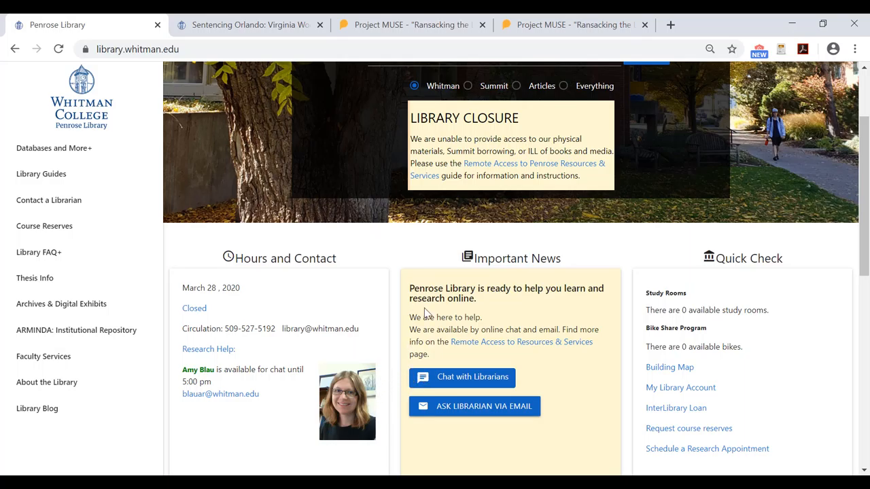
# Scroll through the guide's Home tab Change in Operations notice.
pyautogui.scroll(-3)
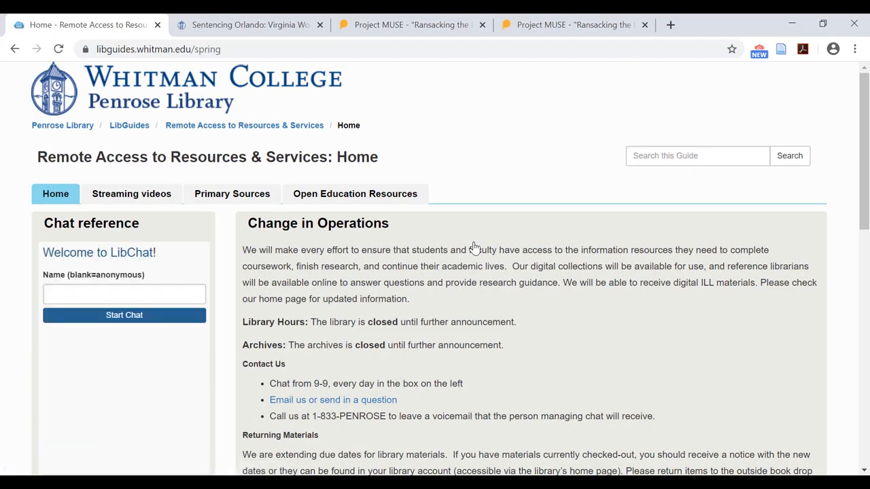
pyautogui.scroll(-3)
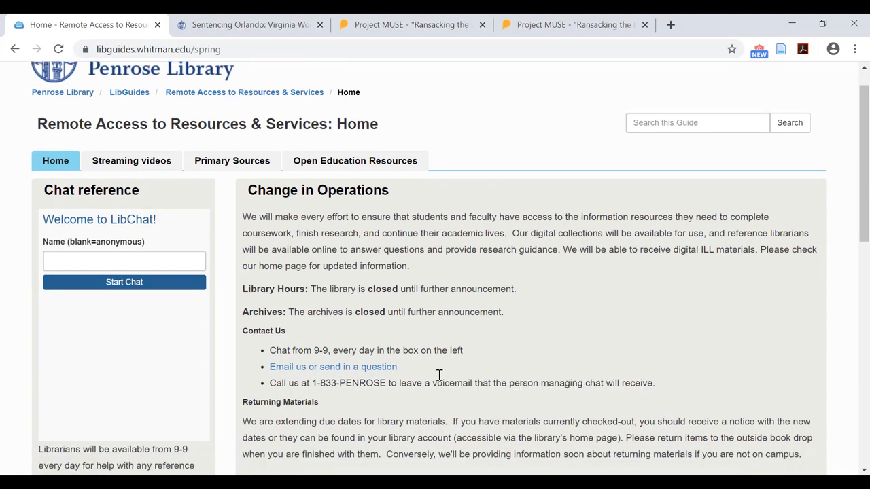
pyautogui.scroll(-3)
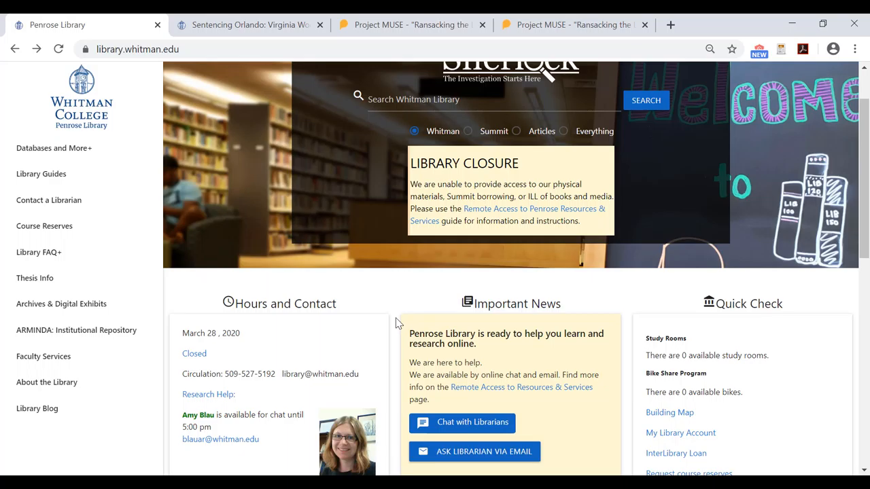
pyautogui.moveTo(397, 306)
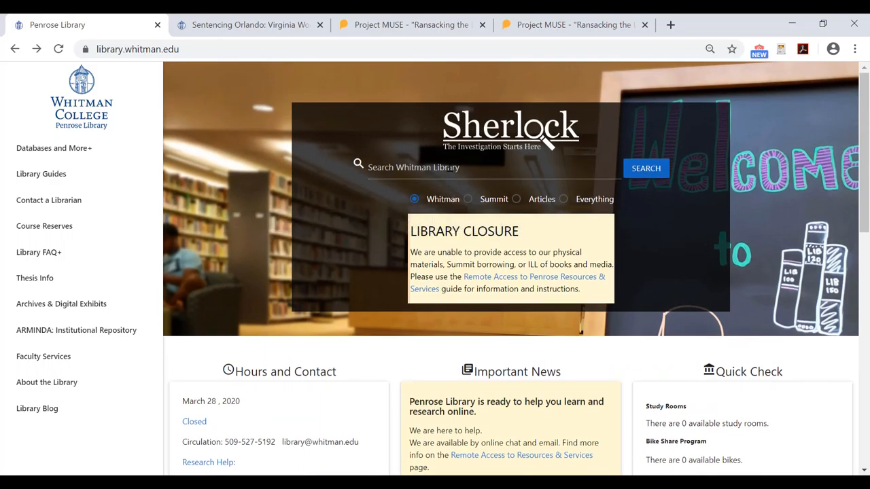
# Run a Sherlock catalogue search for 'virginia woolf orlando', returning about 100 items.
pyautogui.write('virginia woolf orlando')
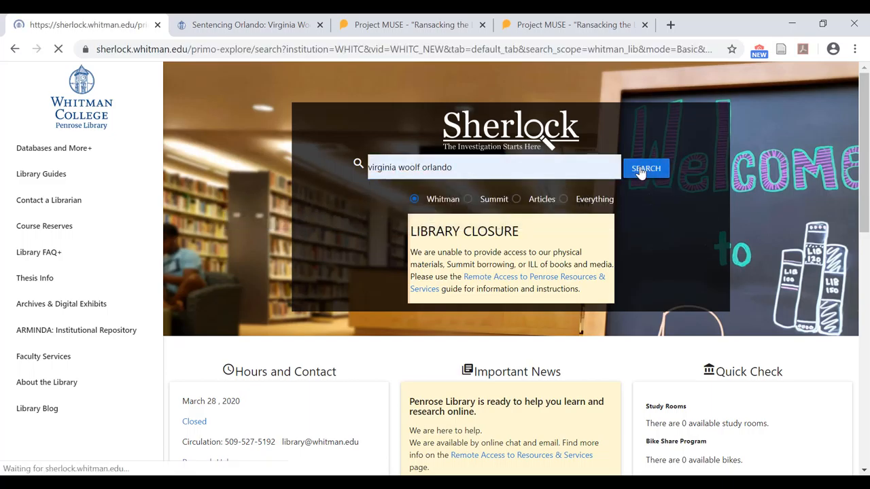
pyautogui.click(645, 169)
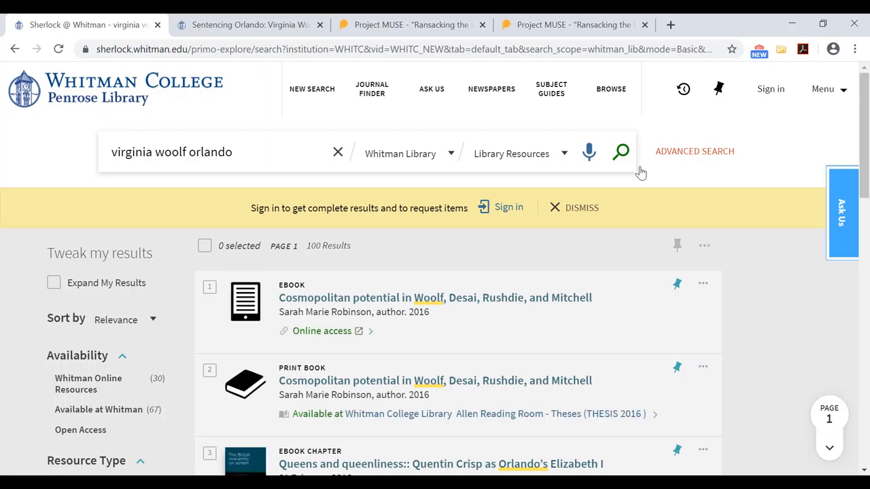
pyautogui.moveTo(506, 248)
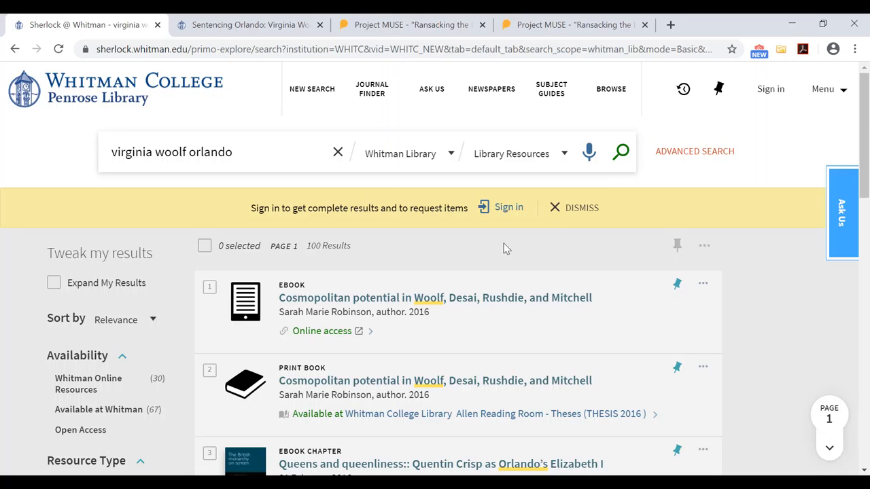
pyautogui.moveTo(509, 209)
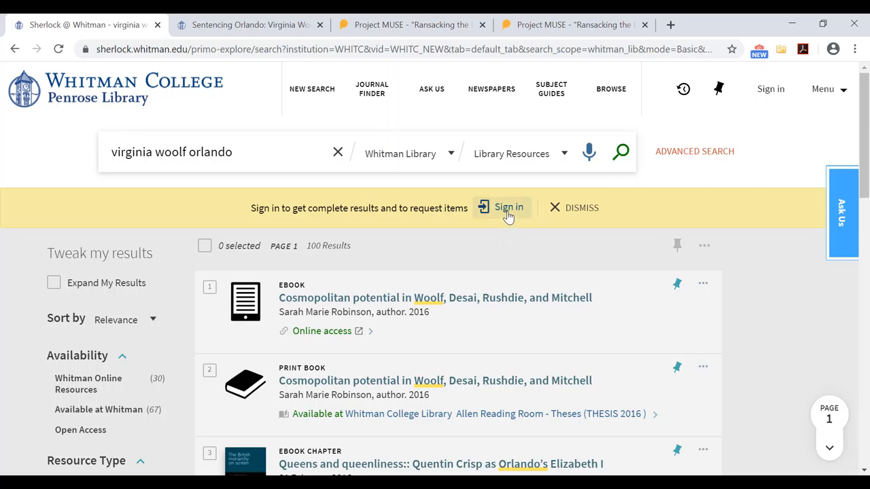
# Sign in to Sherlock and open the record for 'Virginia Woolf : an MFS reader'.
pyautogui.click(502, 207)
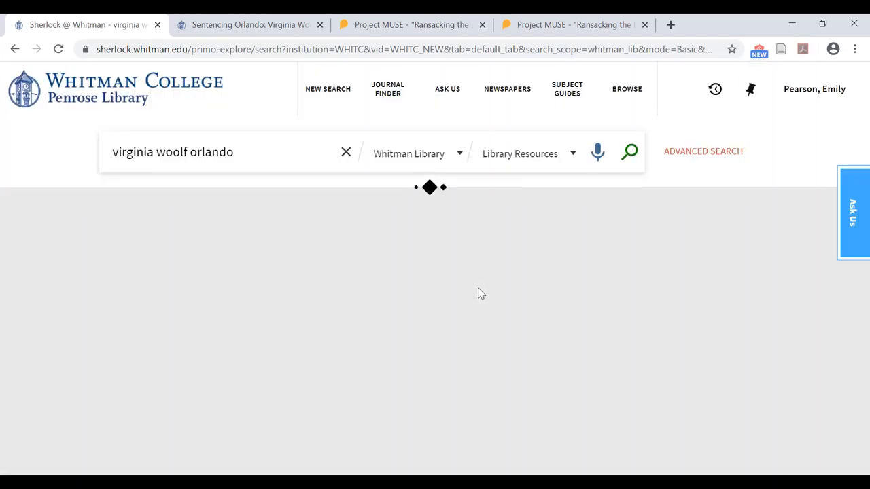
pyautogui.click(628, 152)
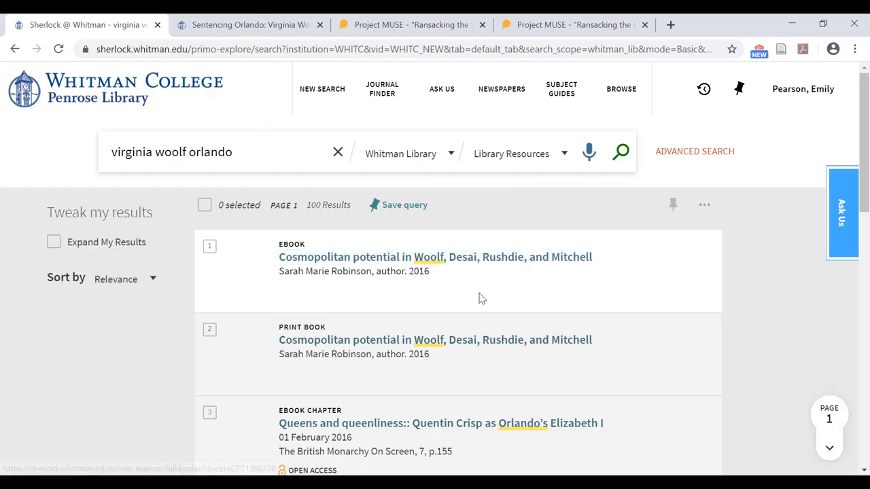
pyautogui.scroll(-3)
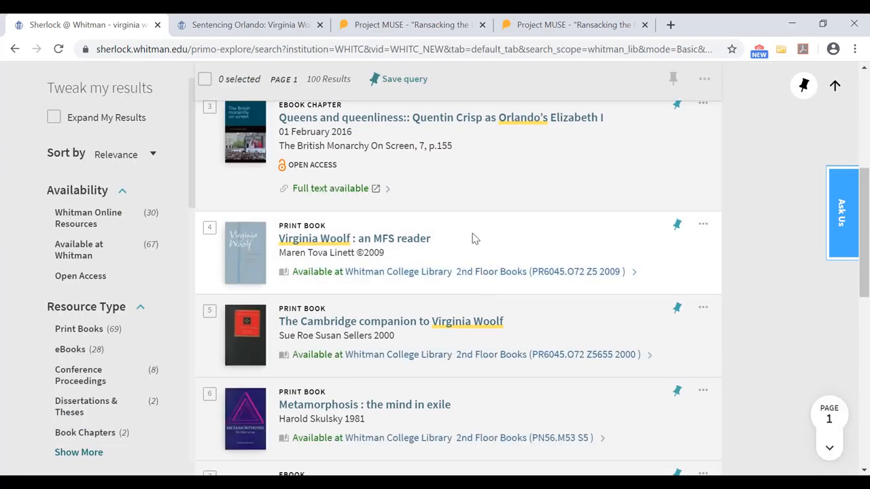
pyautogui.click(353, 240)
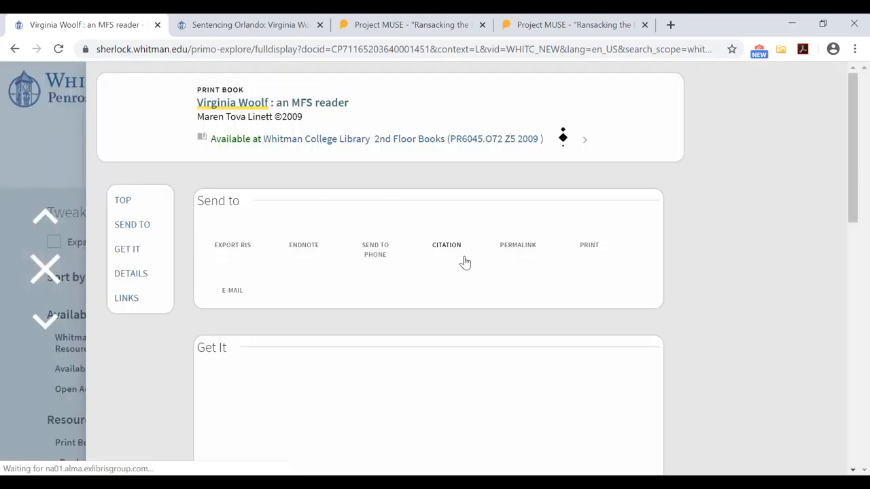
# Request a chapter of the book in PDF from the record's Get It section.
pyautogui.scroll(-3)
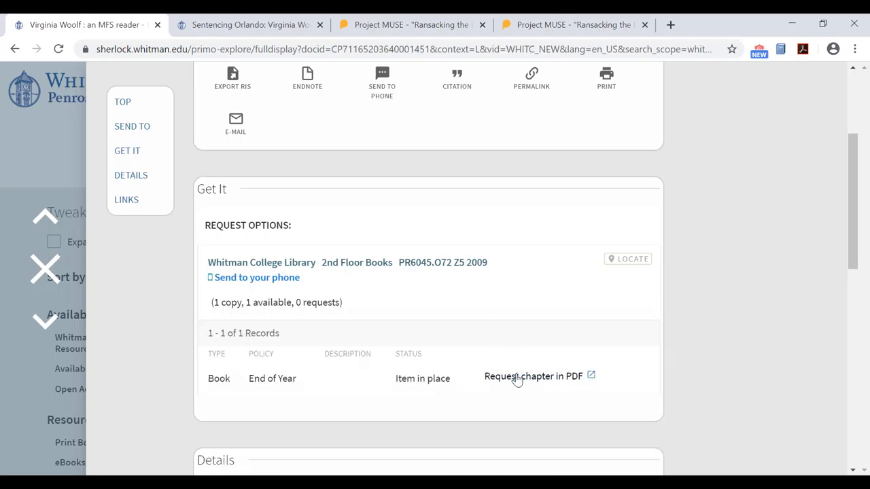
pyautogui.click(533, 376)
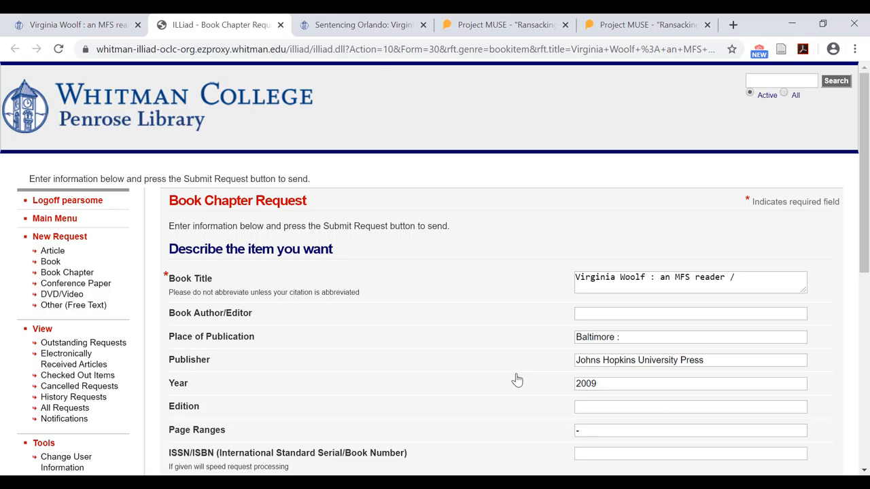
pyautogui.moveTo(555, 317)
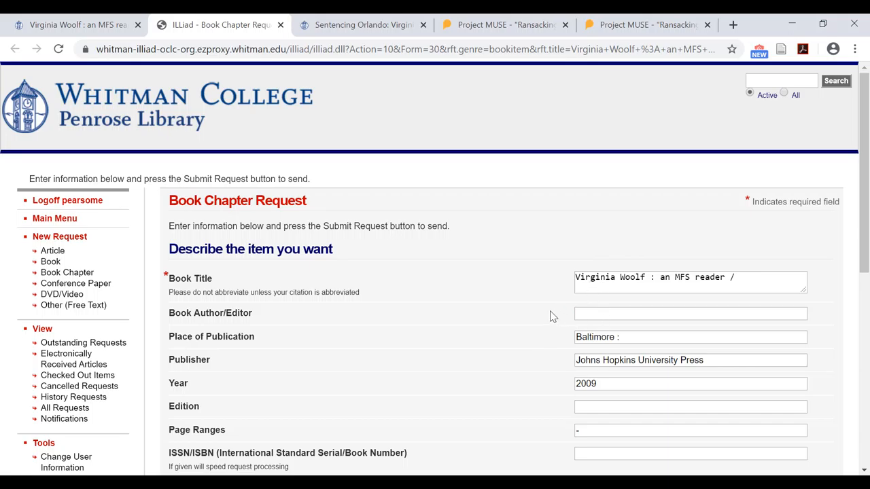
pyautogui.moveTo(565, 320)
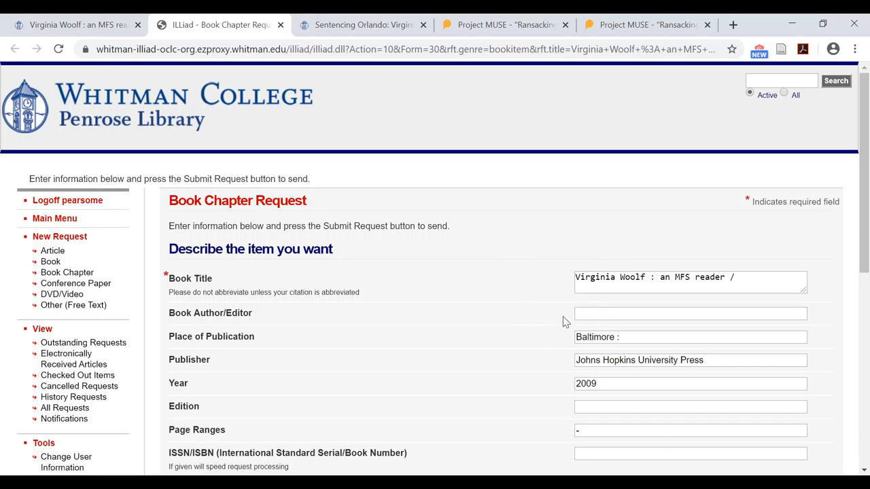
# Review the prefilled ILLiad Book Chapter Request form down to Chapter Title and Submit Request.
pyautogui.scroll(-3)
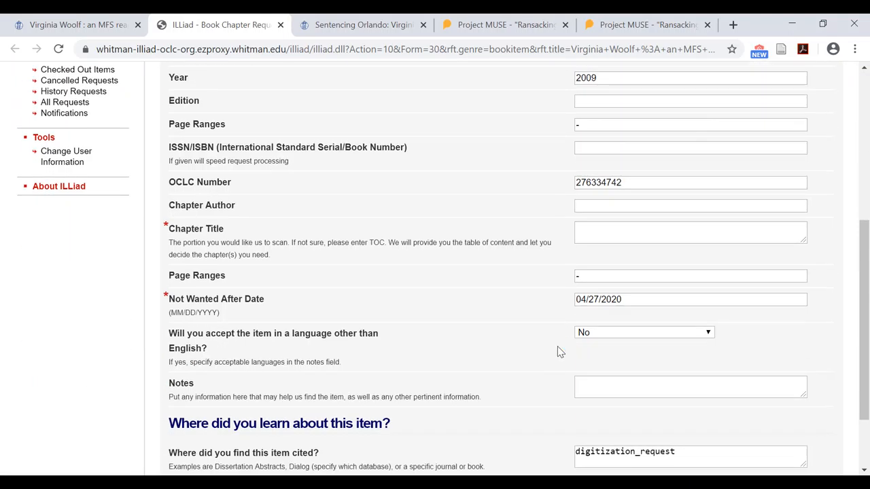
pyautogui.scroll(-3)
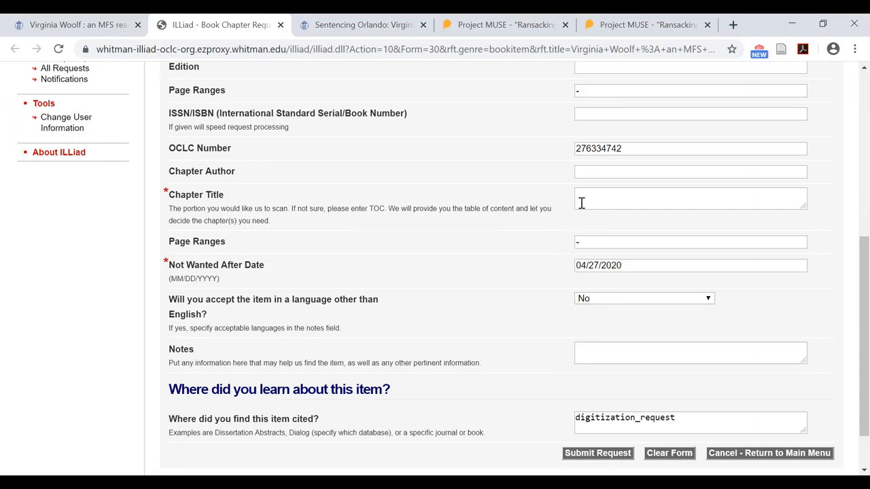
pyautogui.click(691, 199)
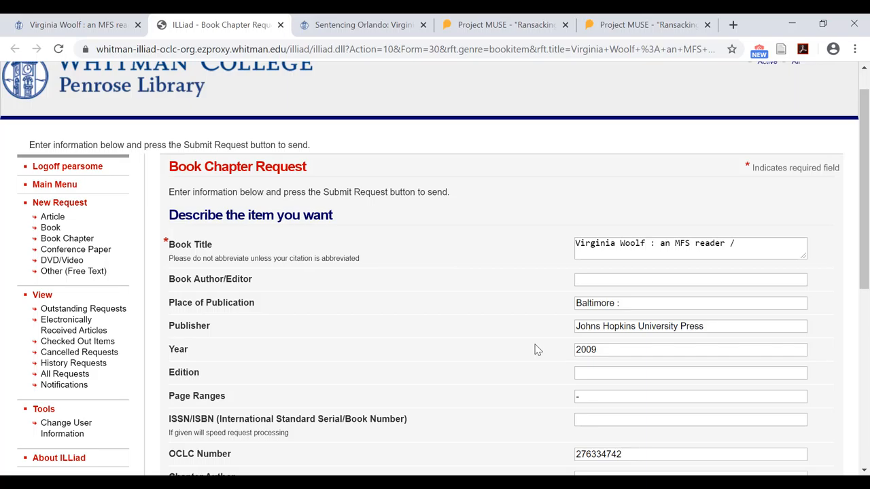
pyautogui.moveTo(533, 343)
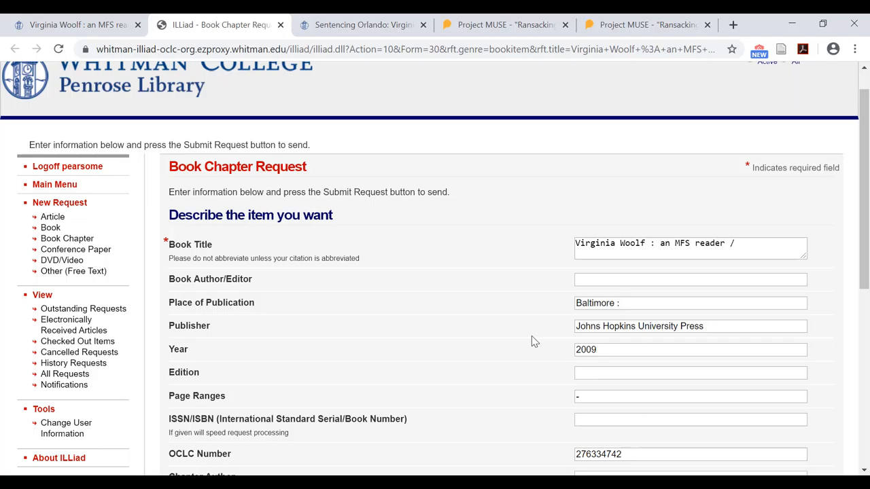
pyautogui.moveTo(283, 106)
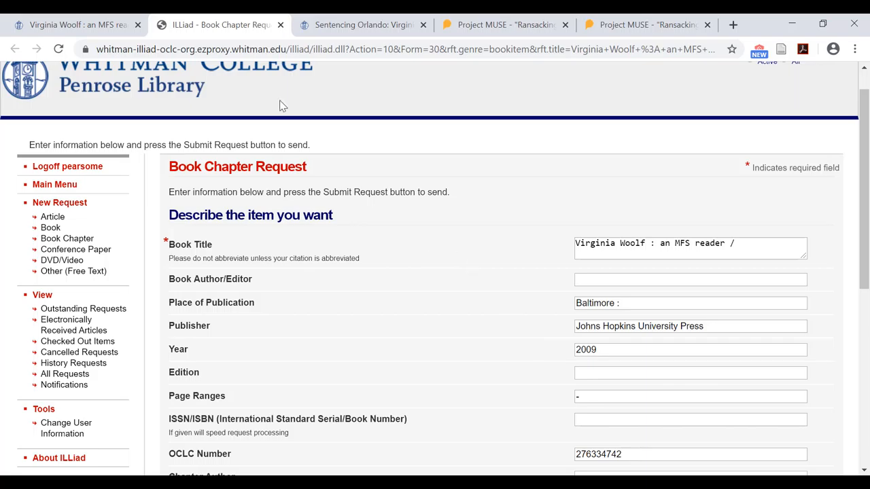
pyautogui.moveTo(79, 22)
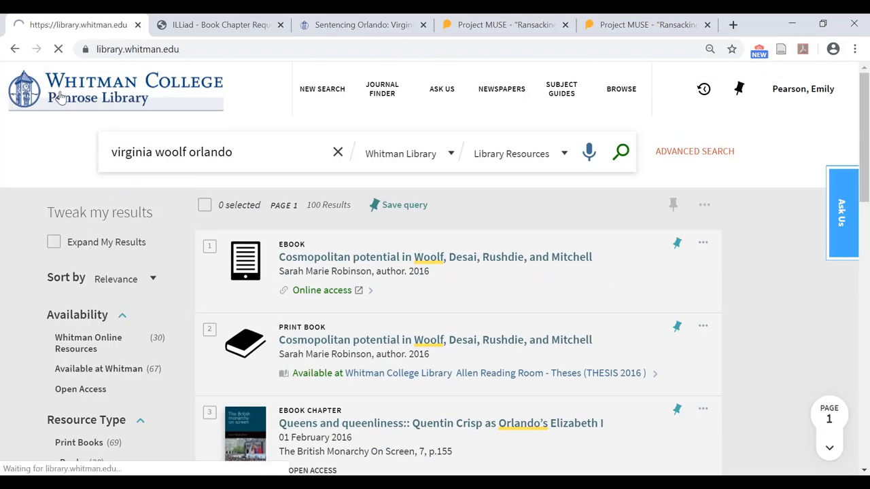
# Return to the library homepage and open the Database A-Z list from the Databases and More sidebar.
pyautogui.click(61, 95)
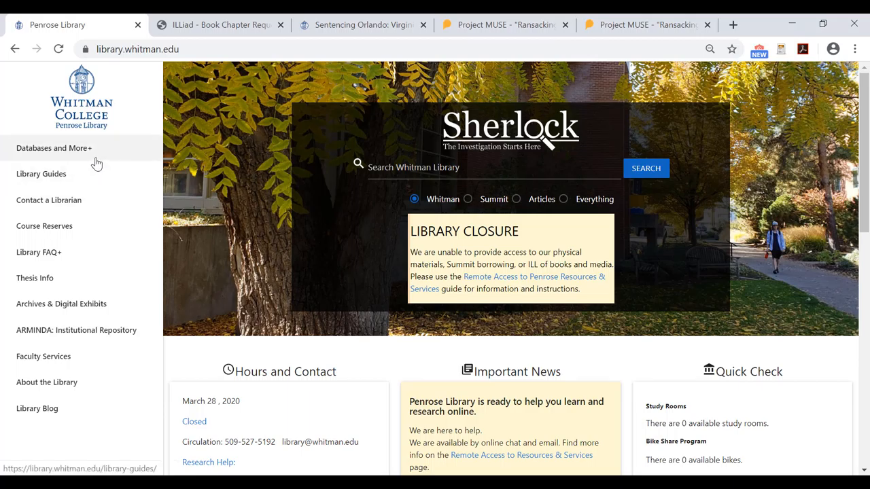
pyautogui.click(54, 147)
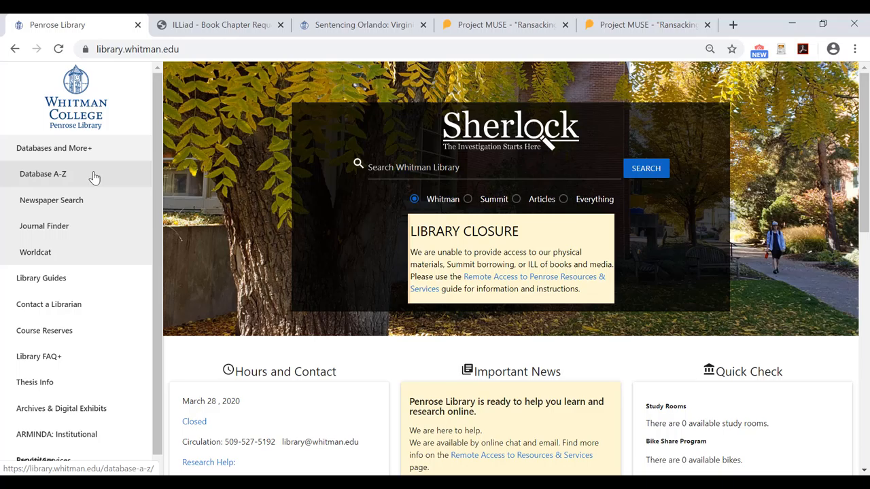
pyautogui.click(43, 174)
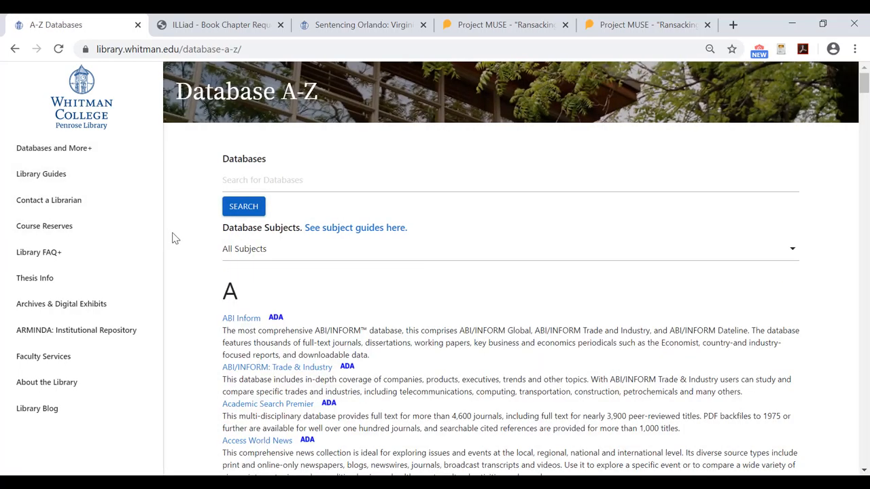
pyautogui.moveTo(193, 257)
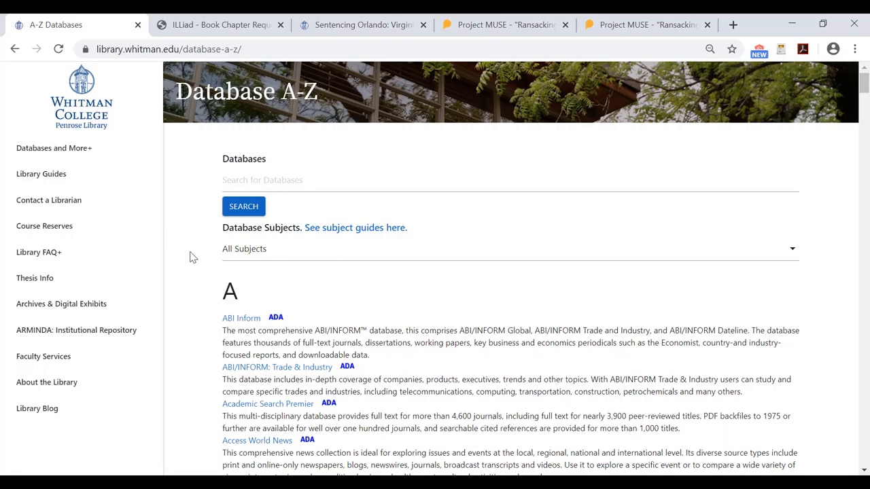
pyautogui.scroll(-3)
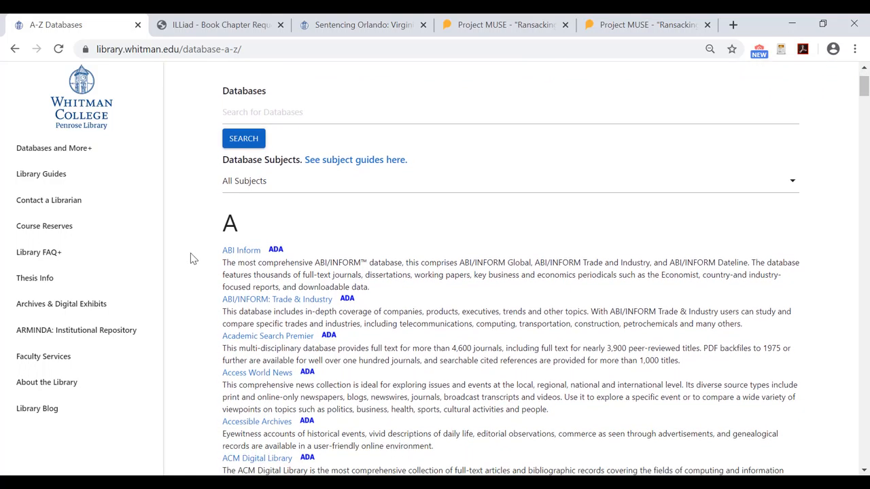
pyautogui.scroll(-3)
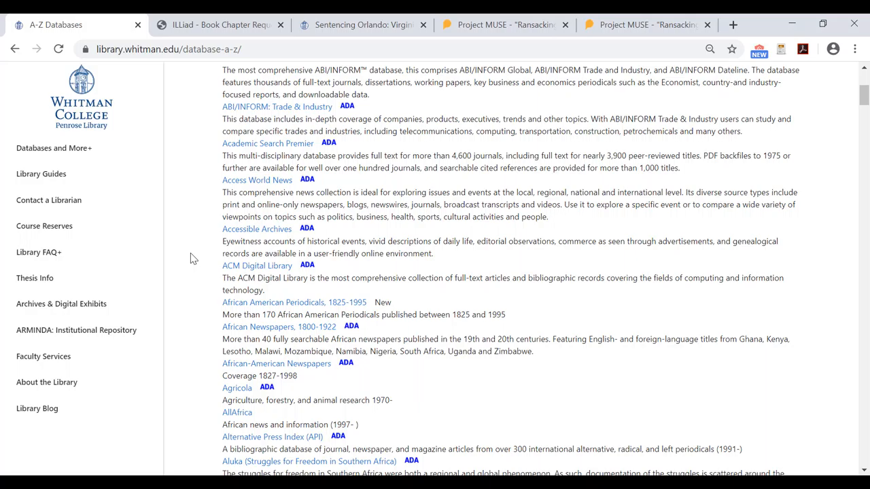
pyautogui.scroll(-3)
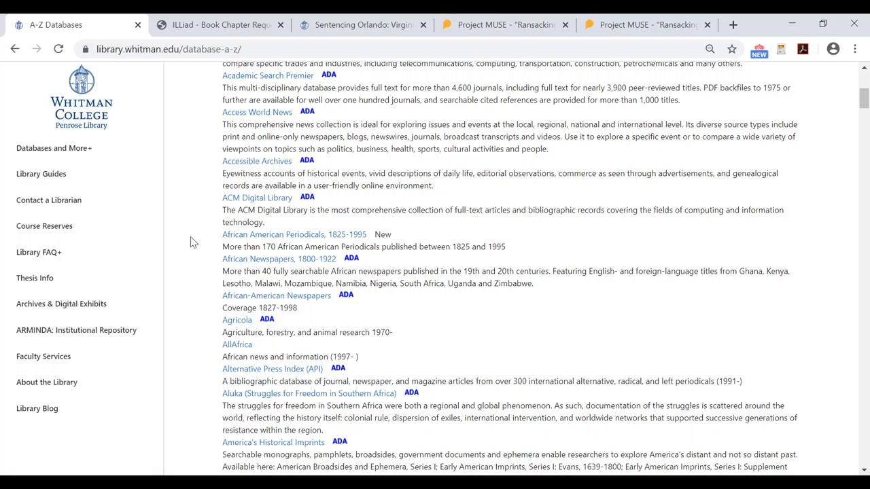
pyautogui.moveTo(79, 198)
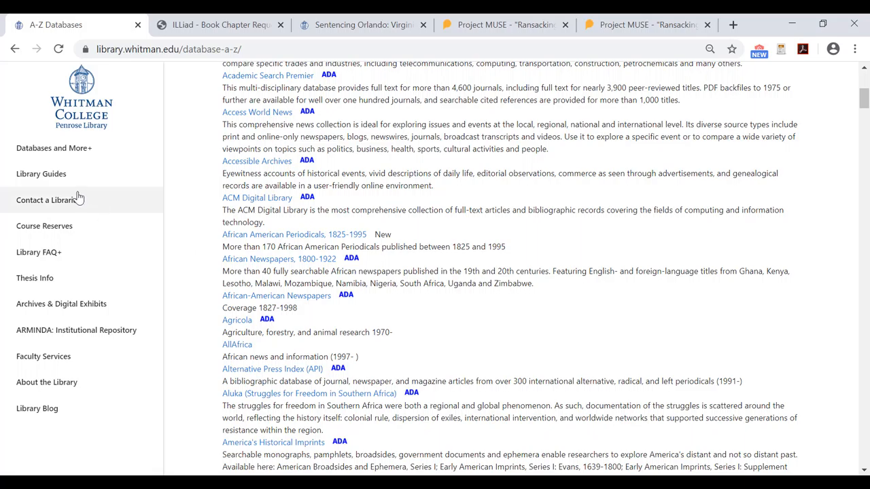
pyautogui.rightClick(40, 174)
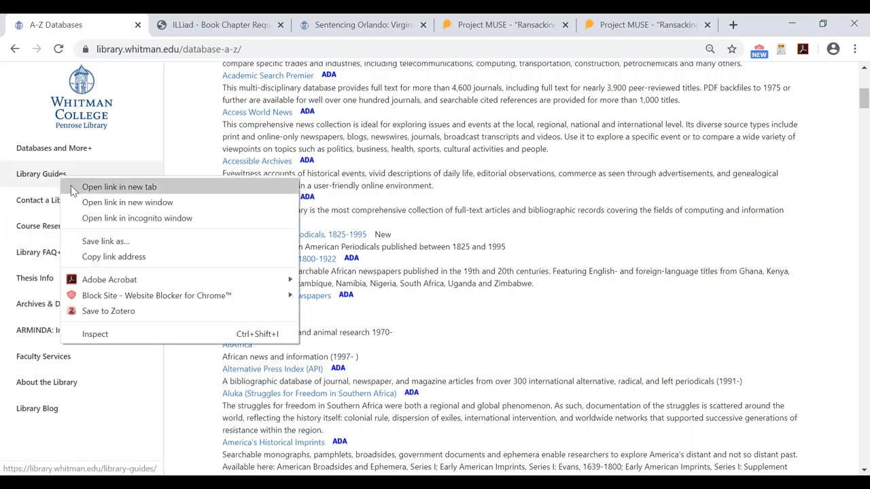
pyautogui.click(120, 188)
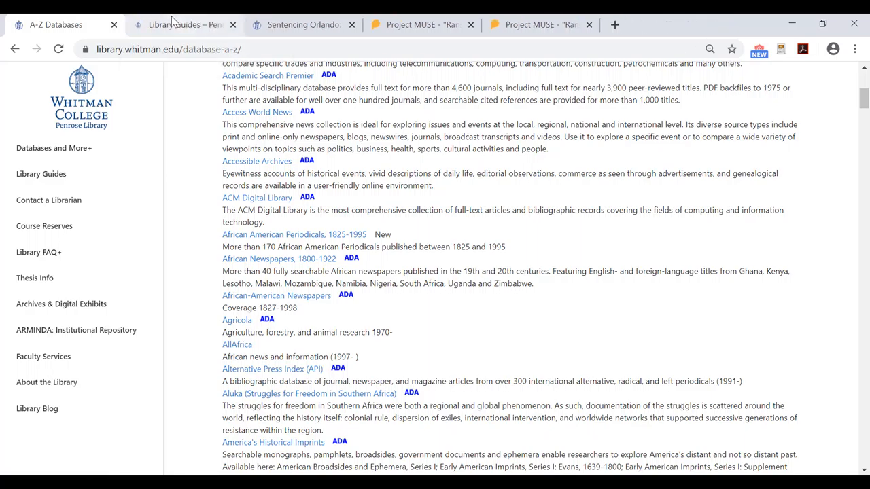
pyautogui.click(184, 24)
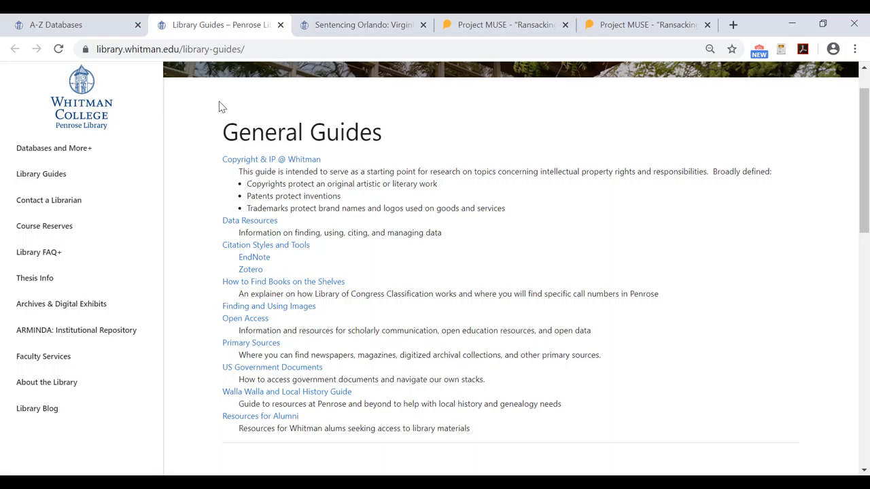
pyautogui.scroll(-3)
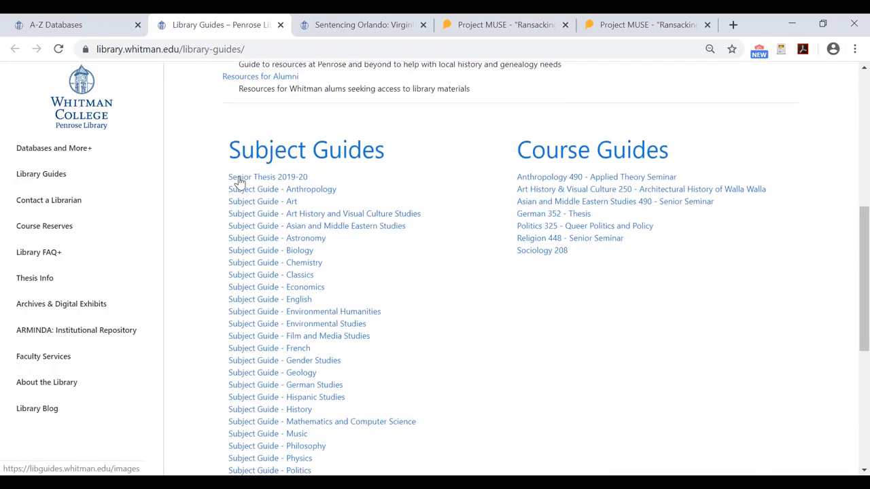
pyautogui.moveTo(265, 255)
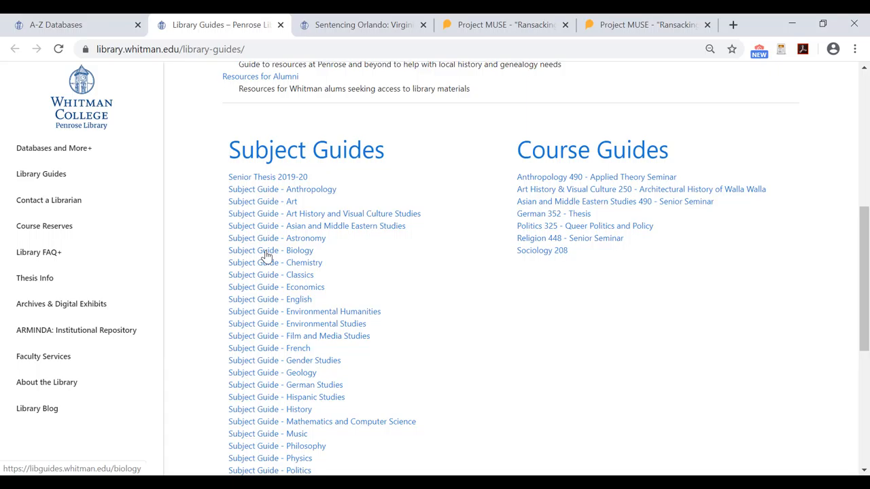
pyautogui.moveTo(267, 254)
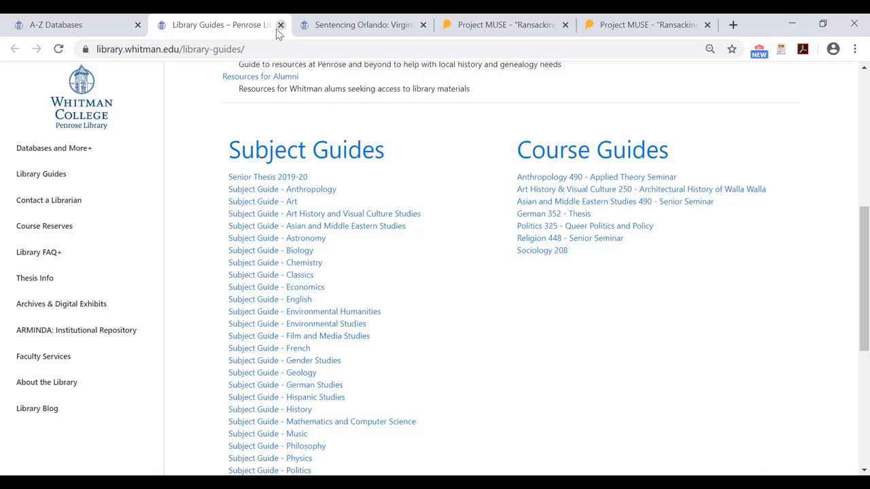
pyautogui.click(280, 24)
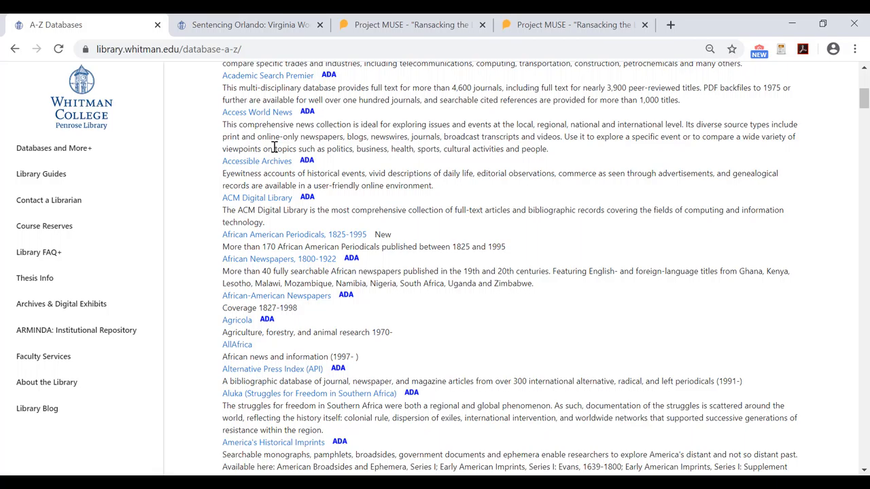
# Reopen the 'Ransacking the Language' article via the Whitman ezproxy so access shows as provided by Whitman College.
pyautogui.click(408, 25)
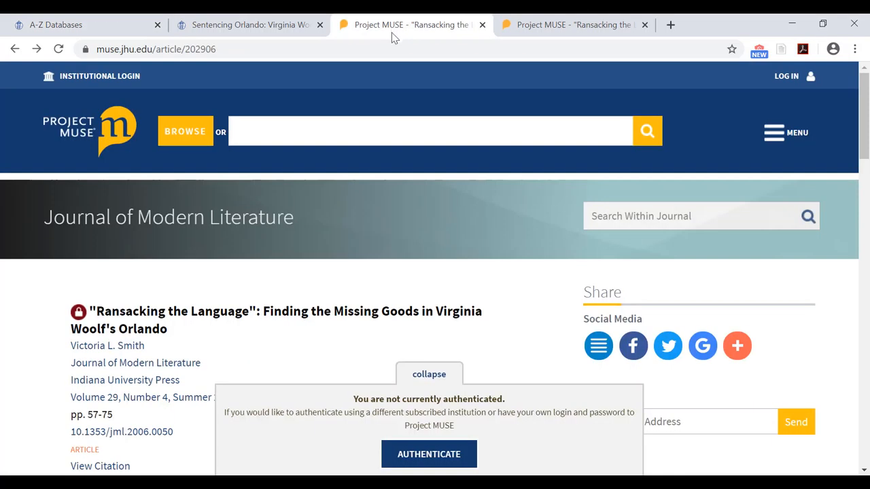
pyautogui.scroll(-3)
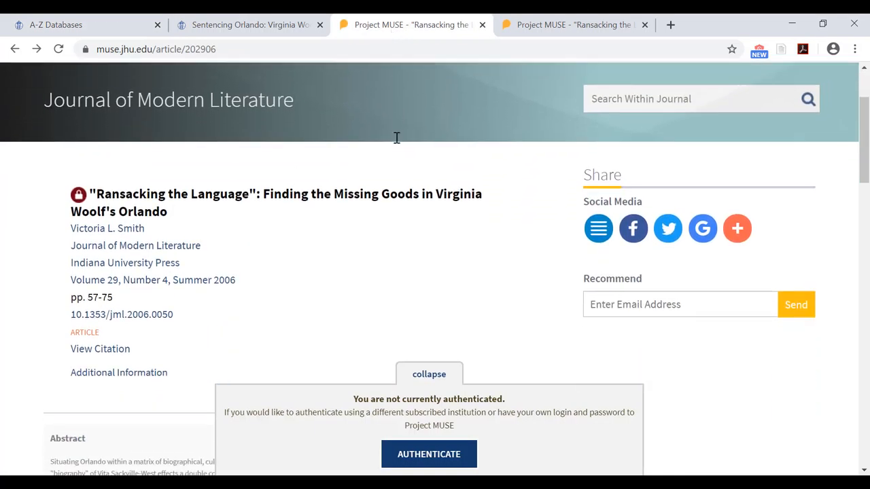
pyautogui.scroll(-3)
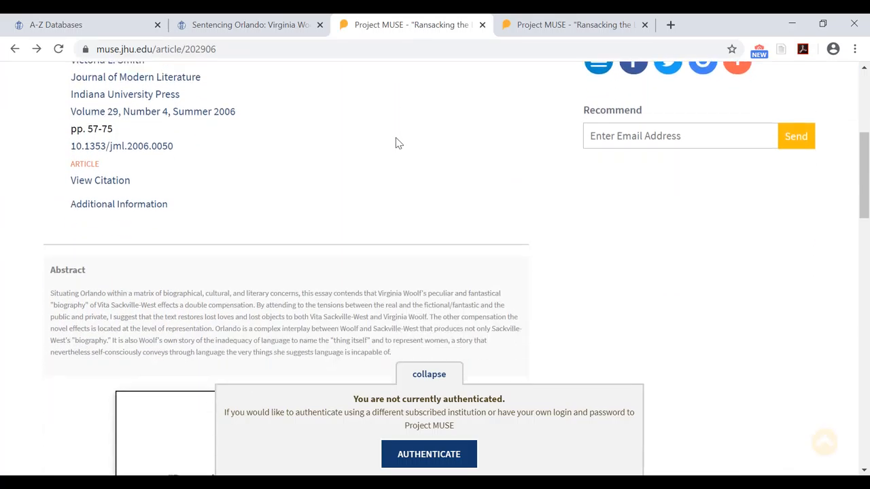
pyautogui.scroll(-3)
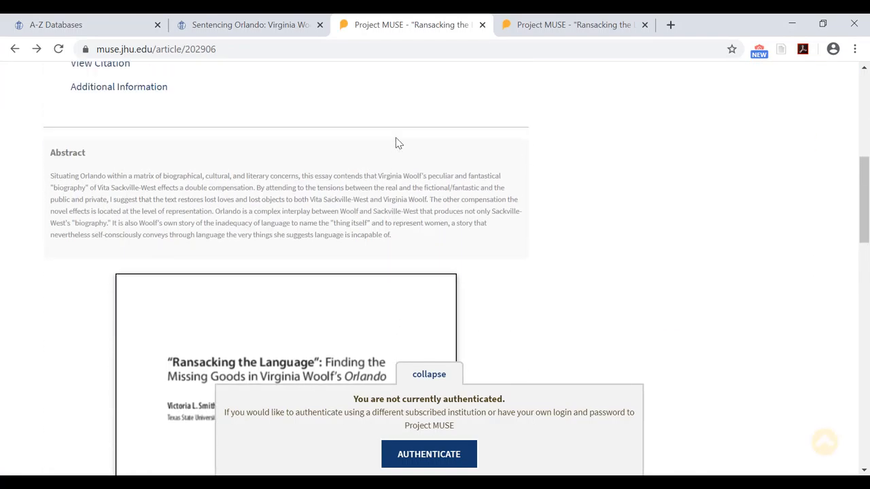
pyautogui.scroll(3)
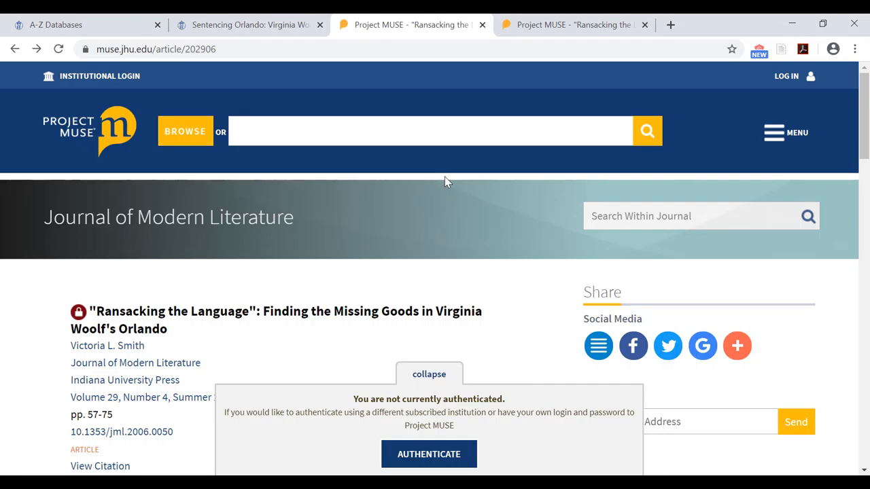
pyautogui.moveTo(452, 189)
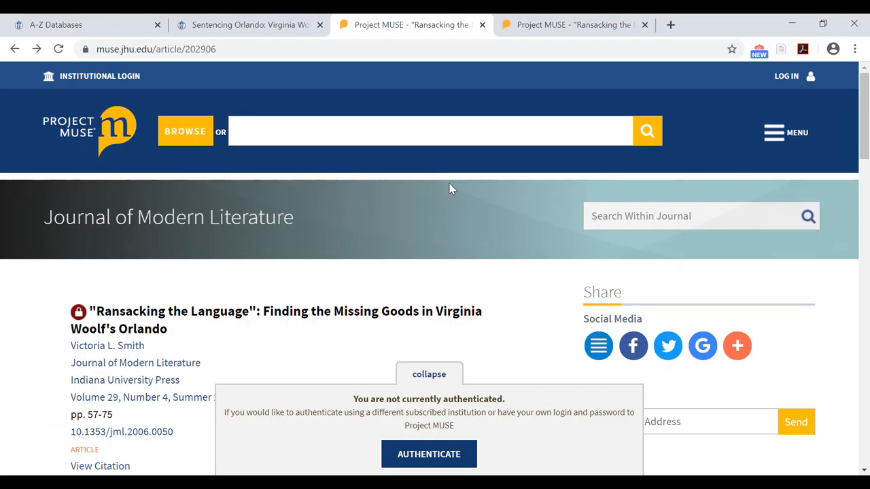
pyautogui.scroll(-3)
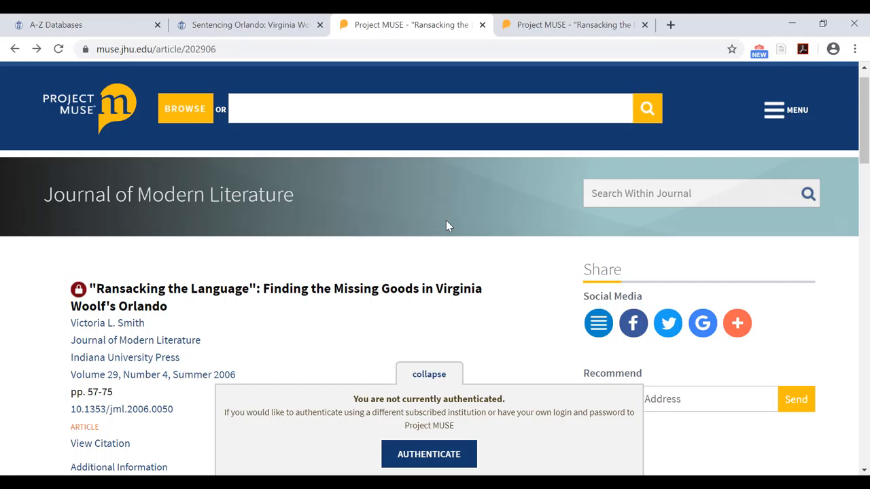
pyautogui.moveTo(448, 265)
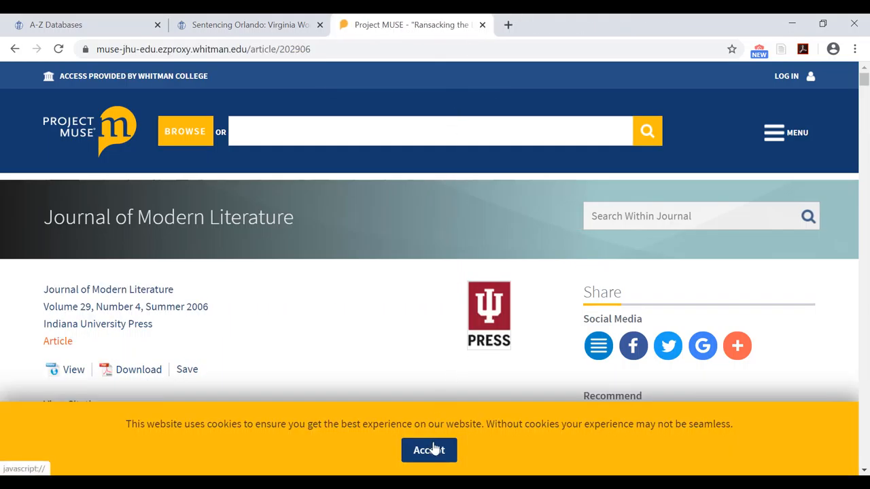
# Accept the Project MUSE cookie notice and bring the article title and abstract into view.
pyautogui.click(429, 450)
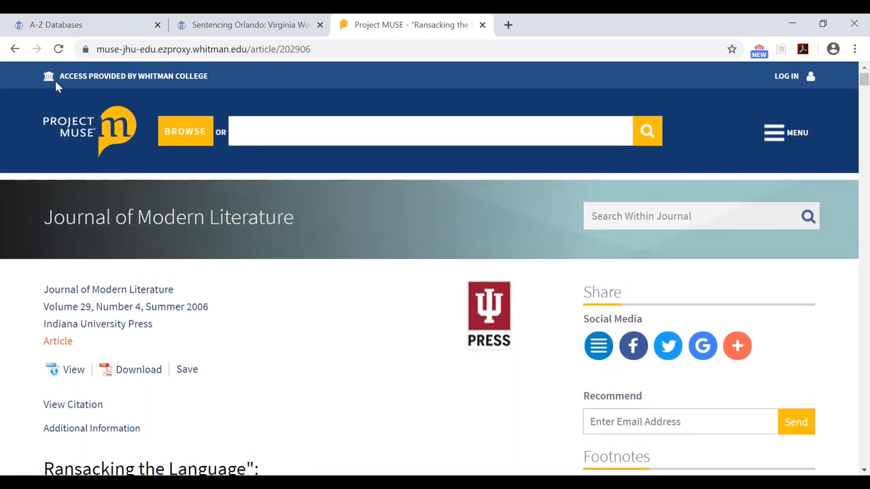
pyautogui.moveTo(81, 94)
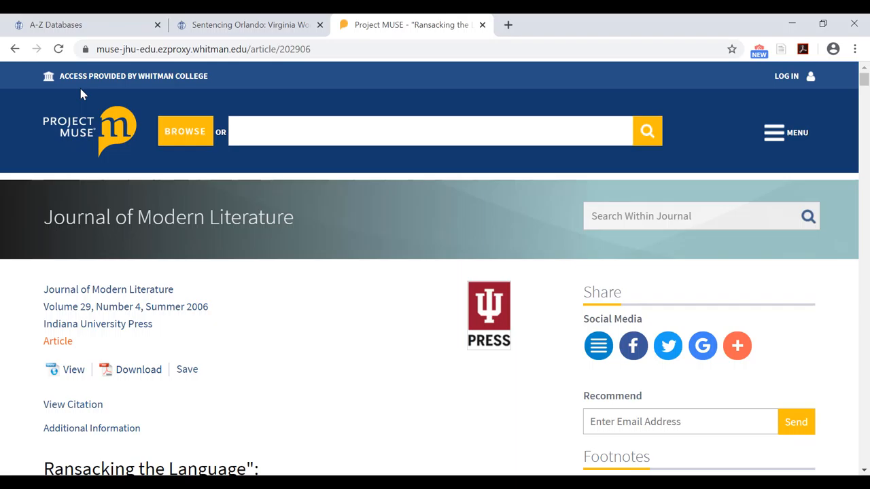
pyautogui.moveTo(95, 201)
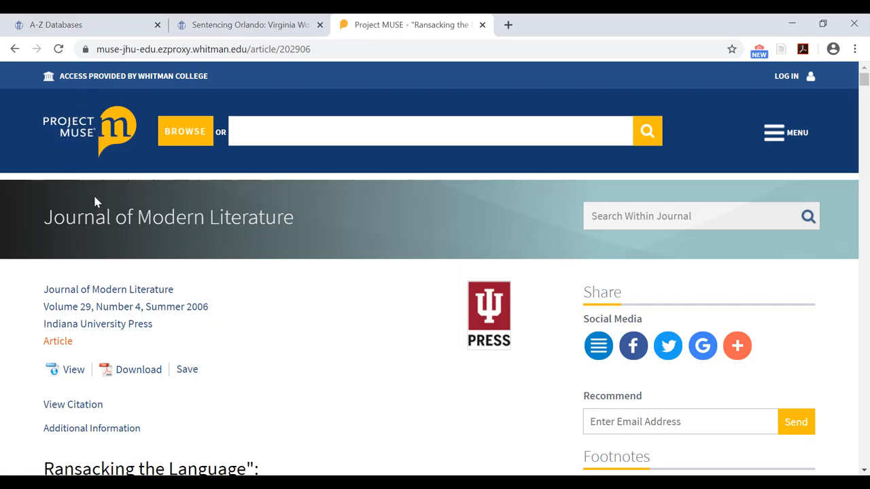
pyautogui.moveTo(98, 188)
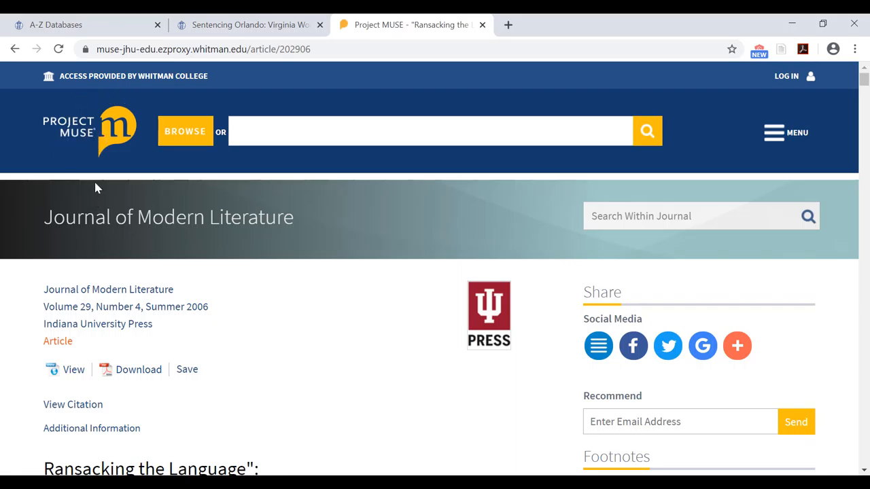
pyautogui.scroll(-3)
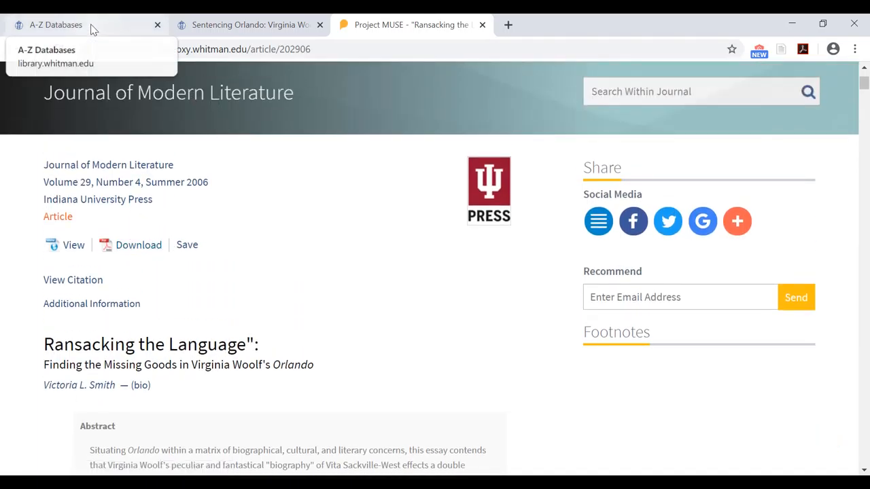
# Return to the library homepage and open My Library Account from Quick Check to reach ILLiad.
pyautogui.click(54, 25)
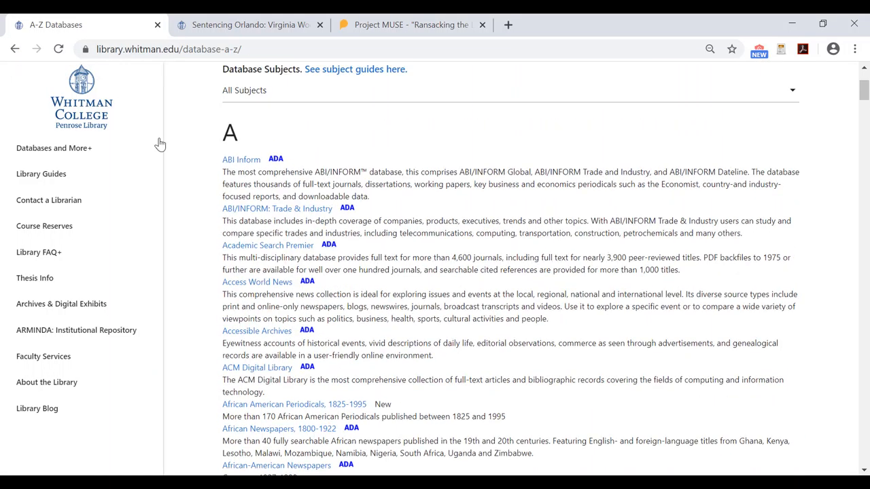
pyautogui.moveTo(161, 184)
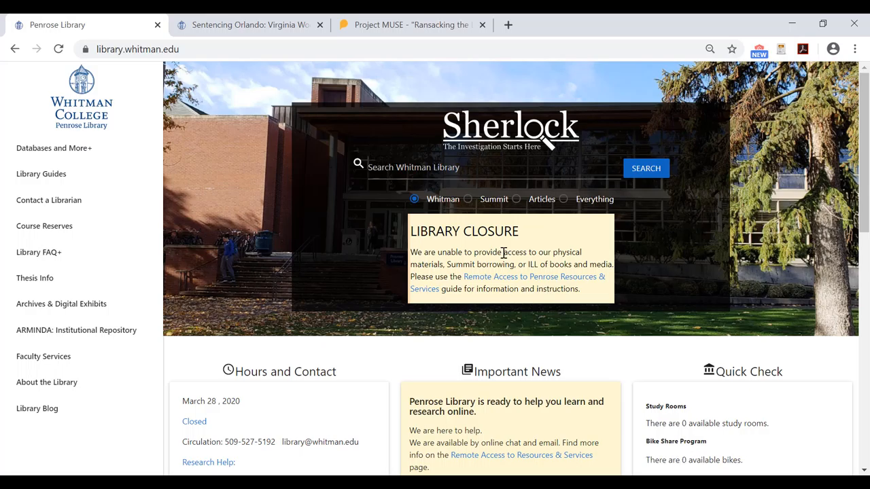
pyautogui.moveTo(531, 224)
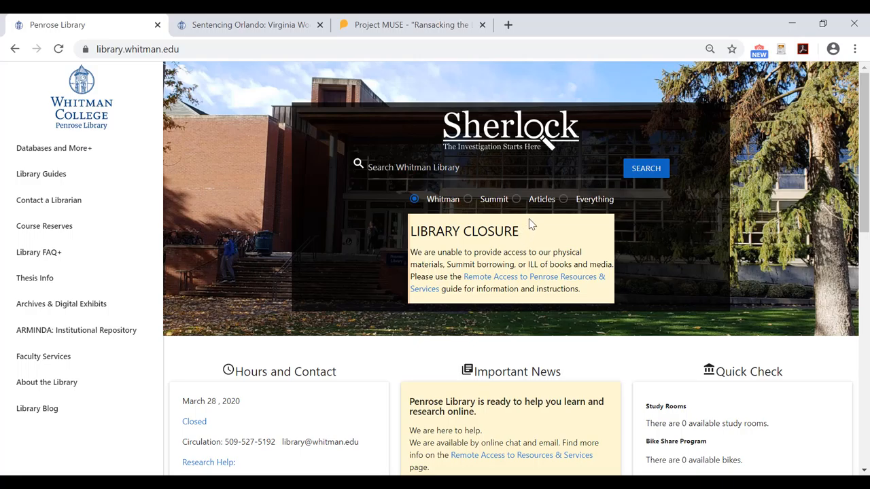
pyautogui.scroll(-3)
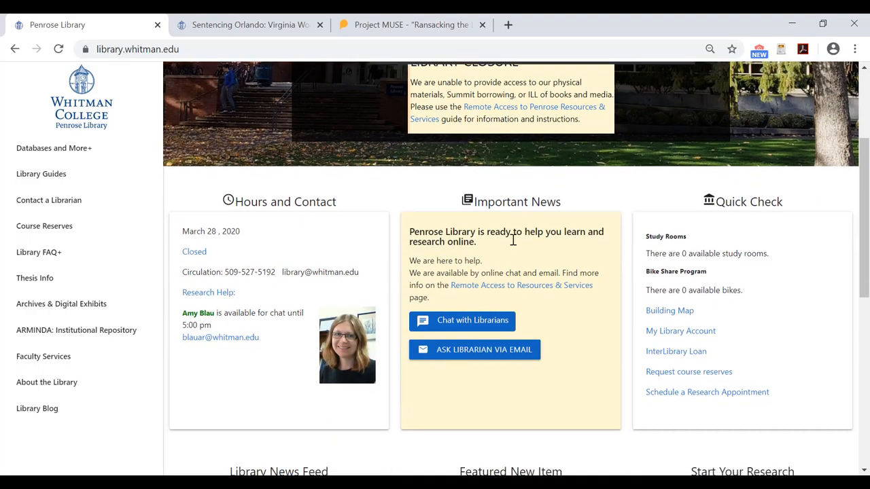
pyautogui.moveTo(497, 299)
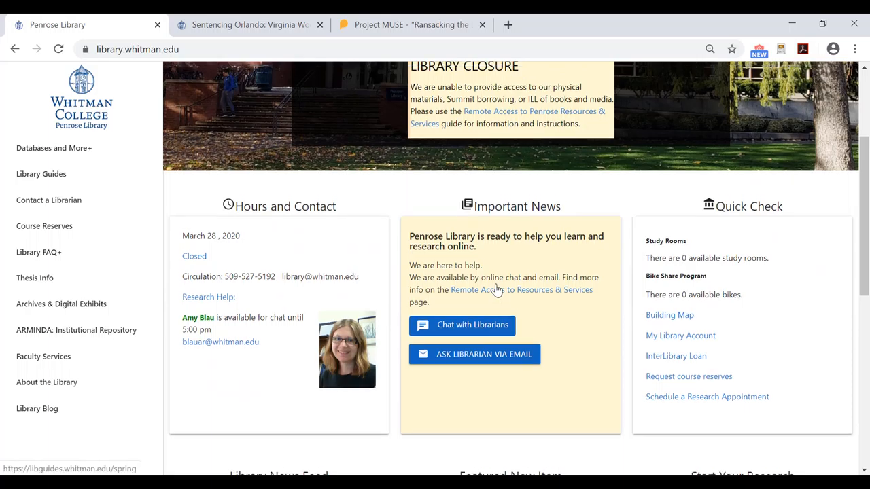
pyautogui.scroll(-3)
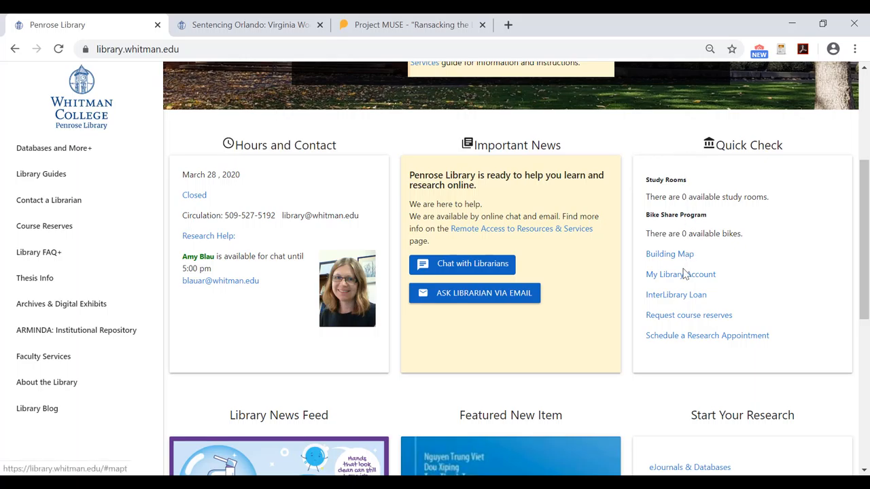
pyautogui.click(680, 275)
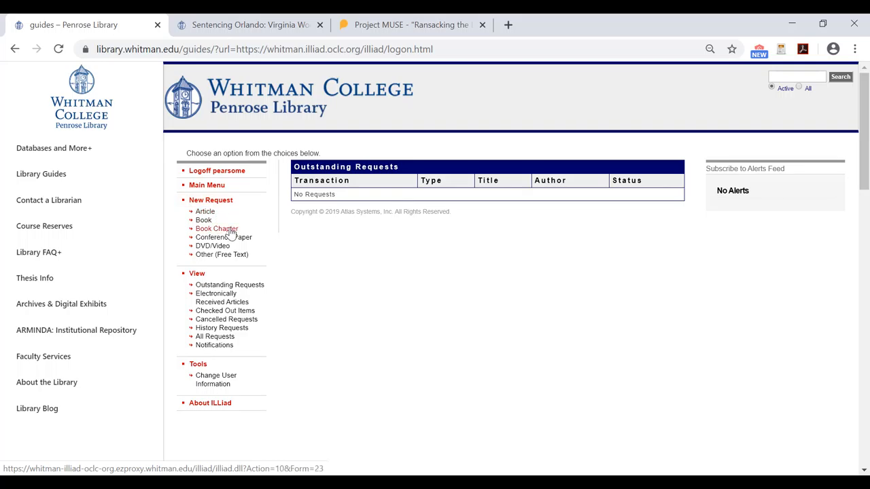
pyautogui.moveTo(259, 231)
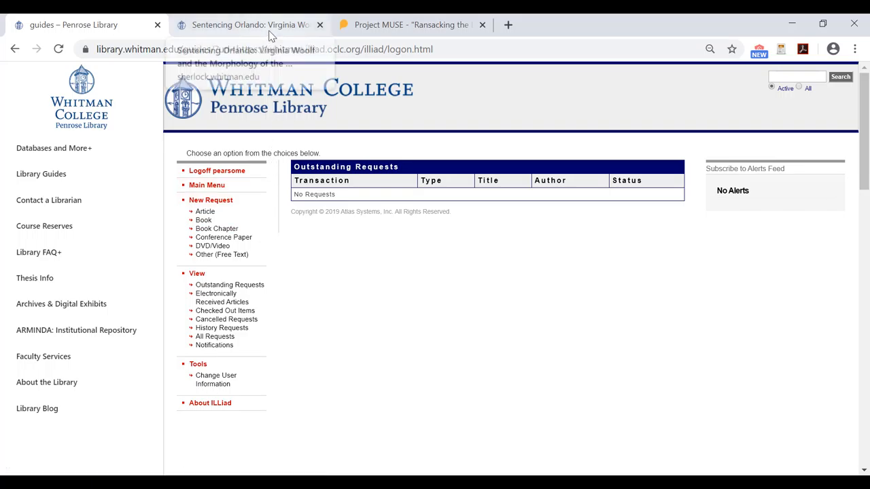
# From the Sentencing Orlando record's Get It section, request the book via Interlibrary Loan.
pyautogui.click(247, 24)
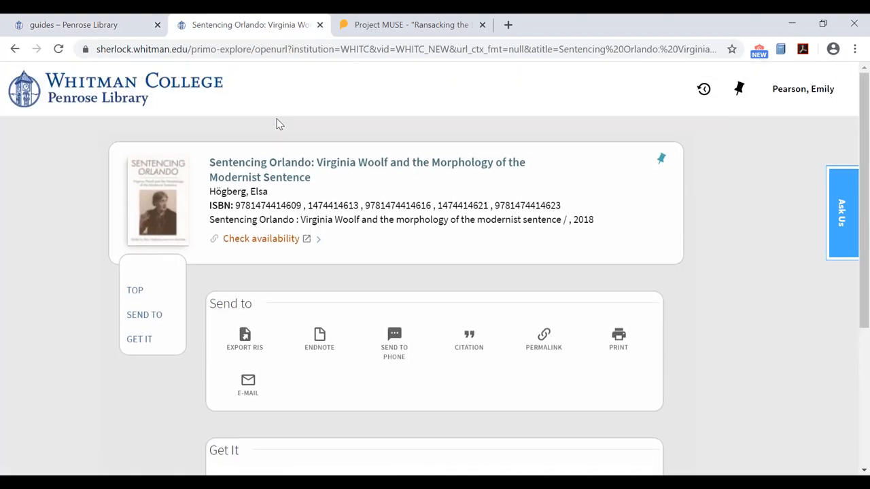
pyautogui.scroll(-3)
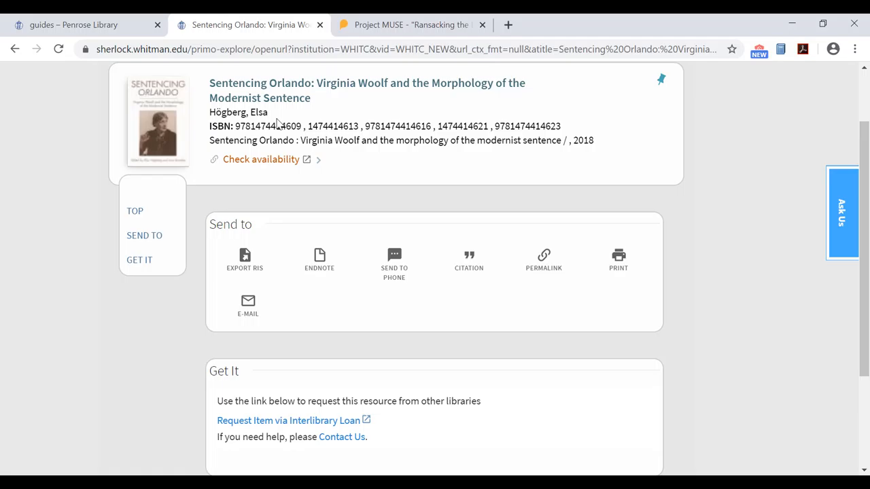
pyautogui.moveTo(302, 401)
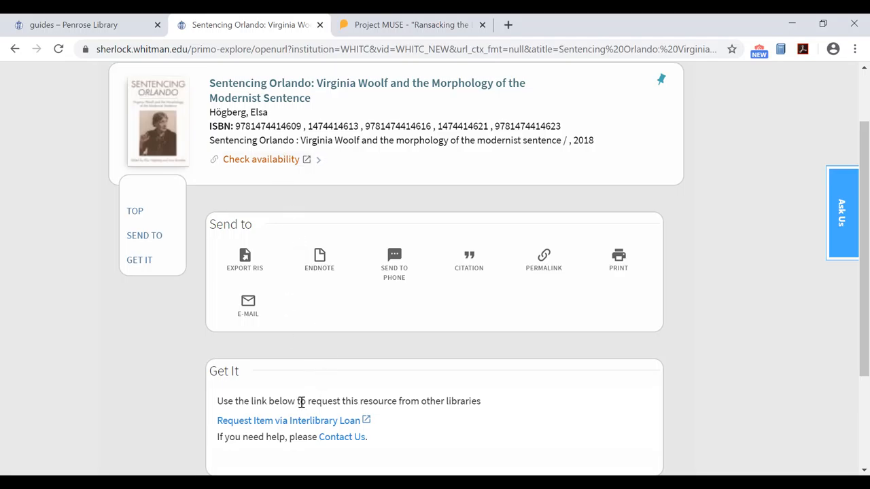
pyautogui.click(288, 420)
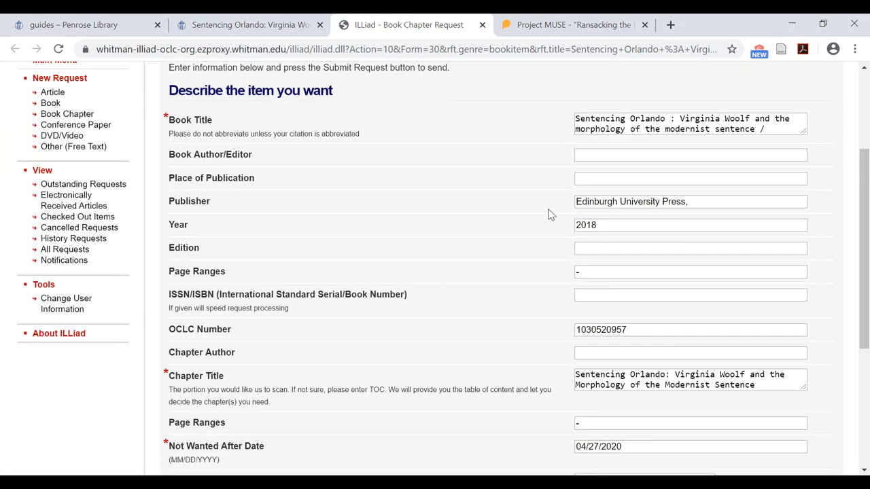
# Review the Sentencing Orlando chapter request in ILLiad, then return to the Penrose Library homepage.
pyautogui.scroll(-3)
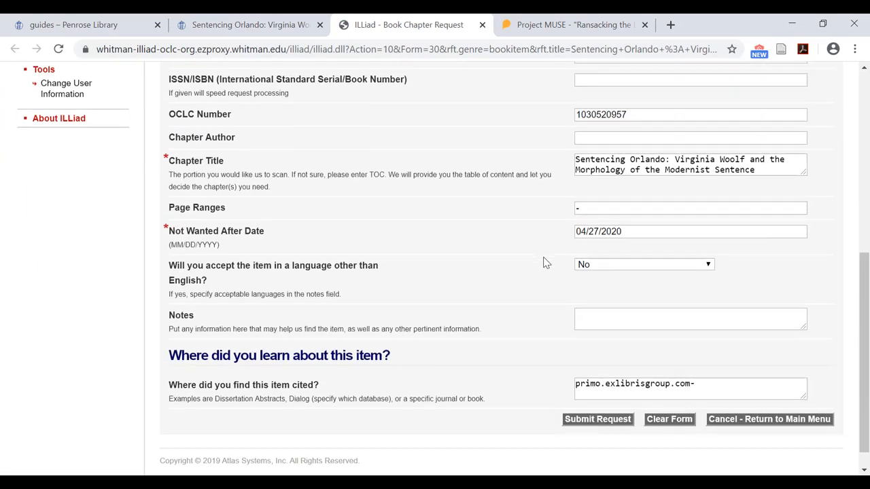
pyautogui.scroll(-3)
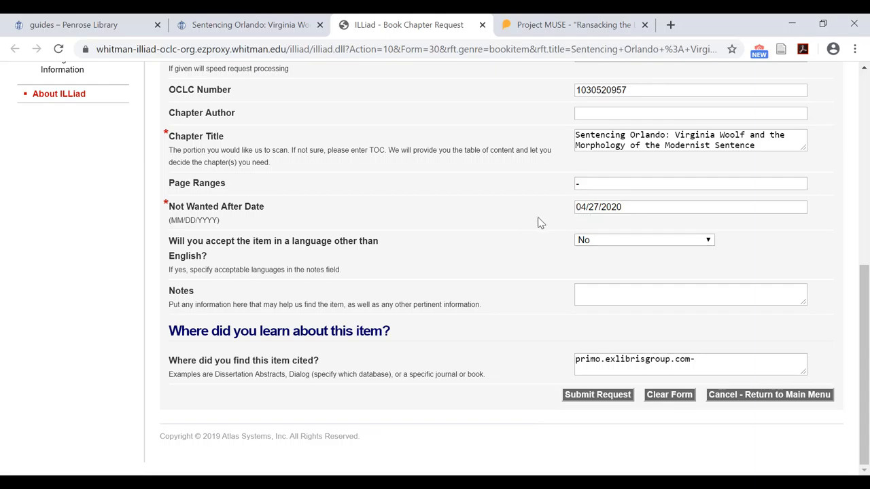
pyautogui.moveTo(251, 24)
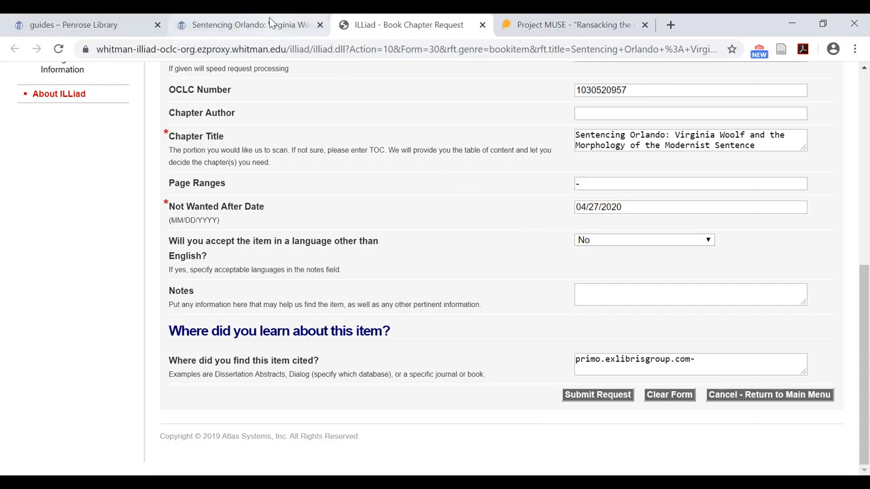
pyautogui.click(73, 24)
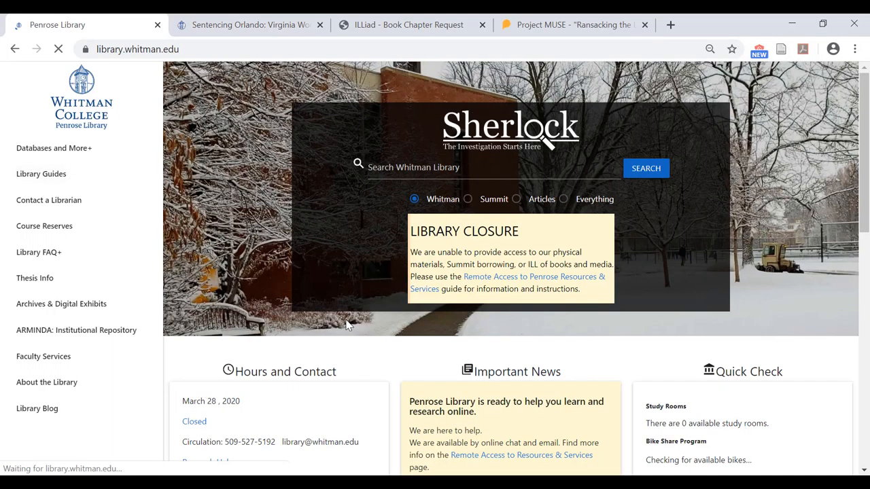
pyautogui.scroll(-3)
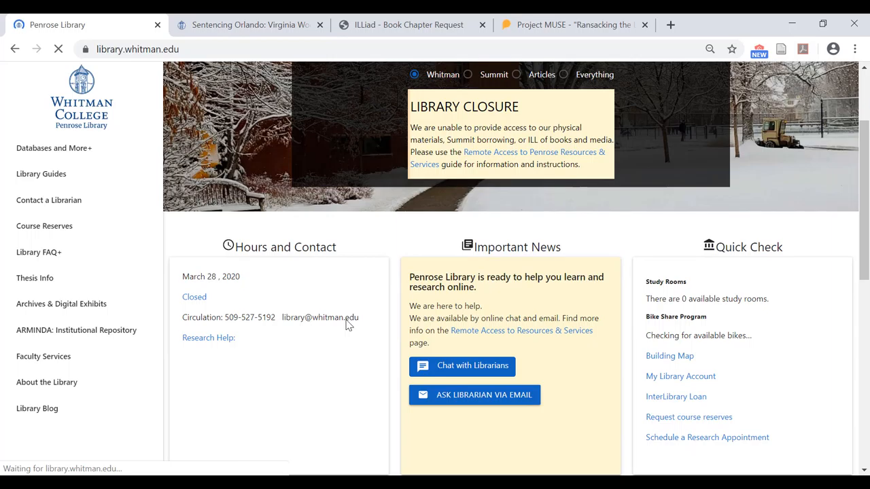